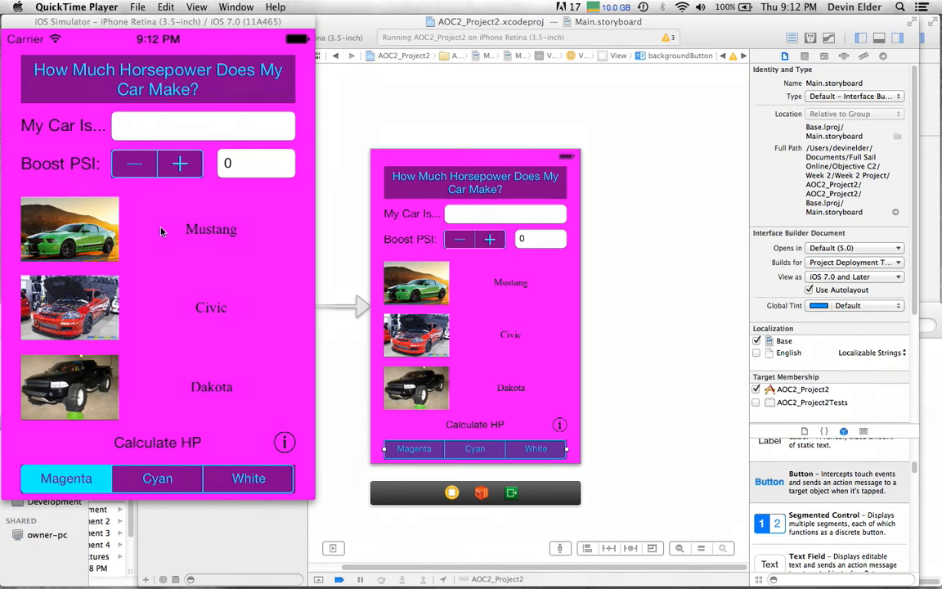
{"action": "mouse_move", "coordinate": [255, 203]}
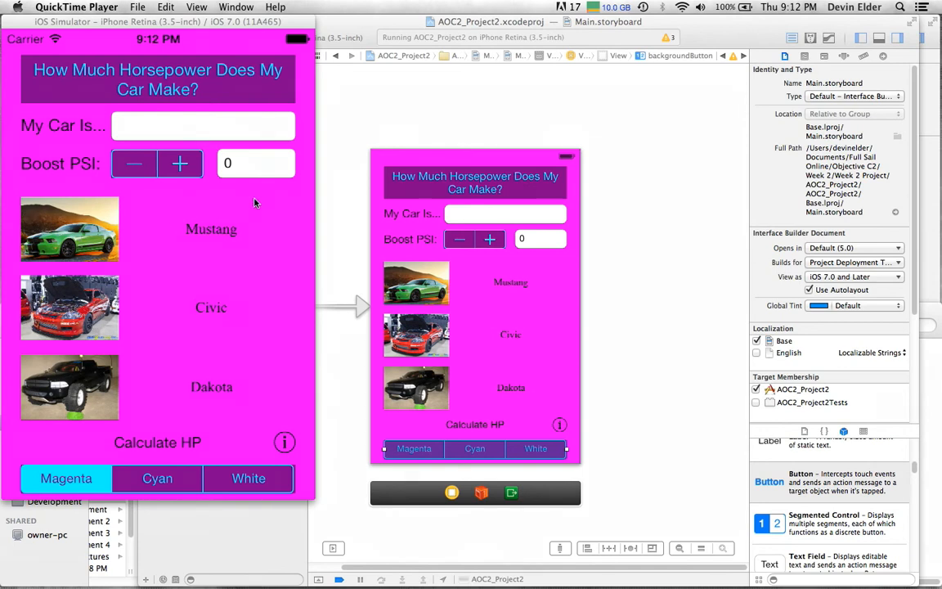
{"action": "mouse_move", "coordinate": [286, 215]}
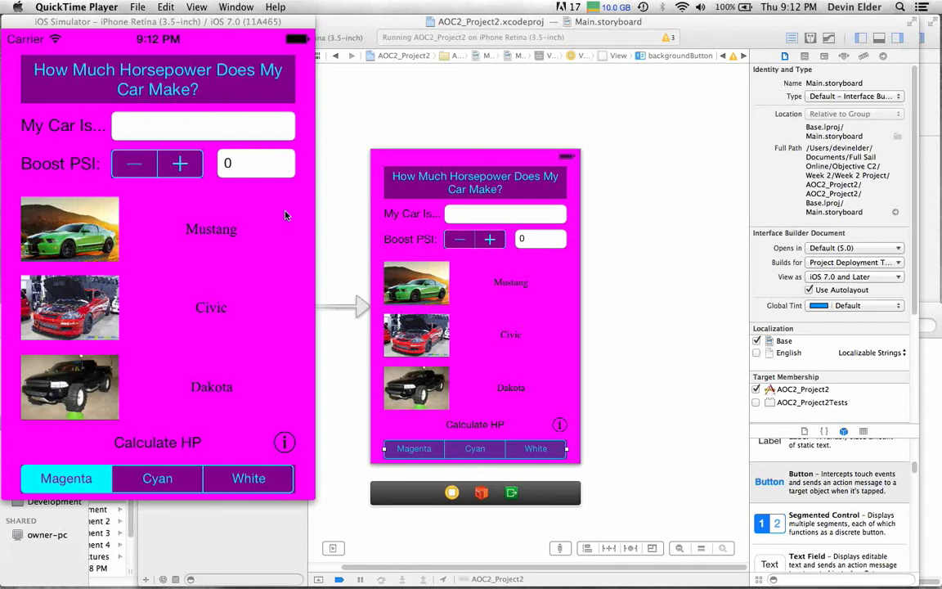
{"action": "mouse_move", "coordinate": [126, 195]}
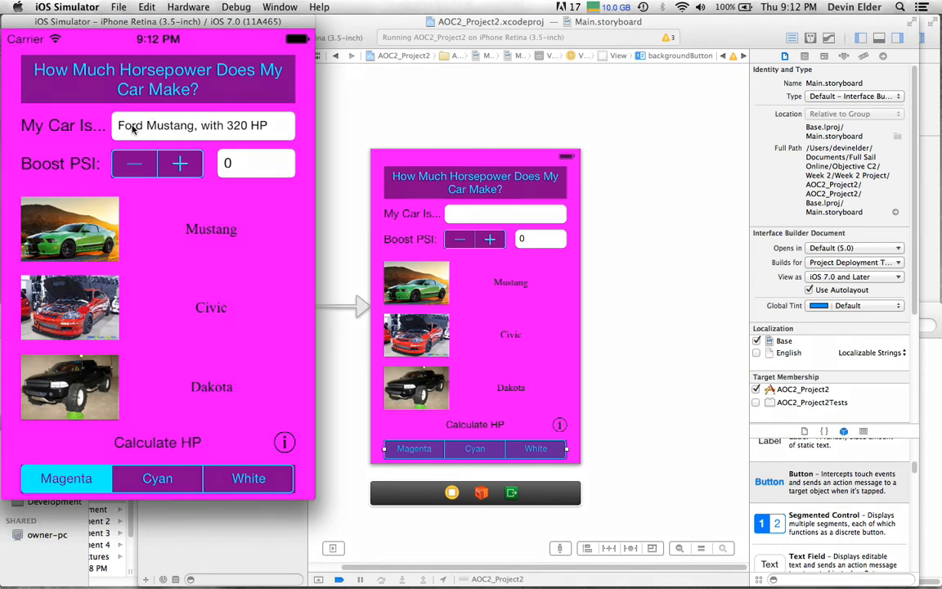
{"action": "mouse_move", "coordinate": [257, 136]}
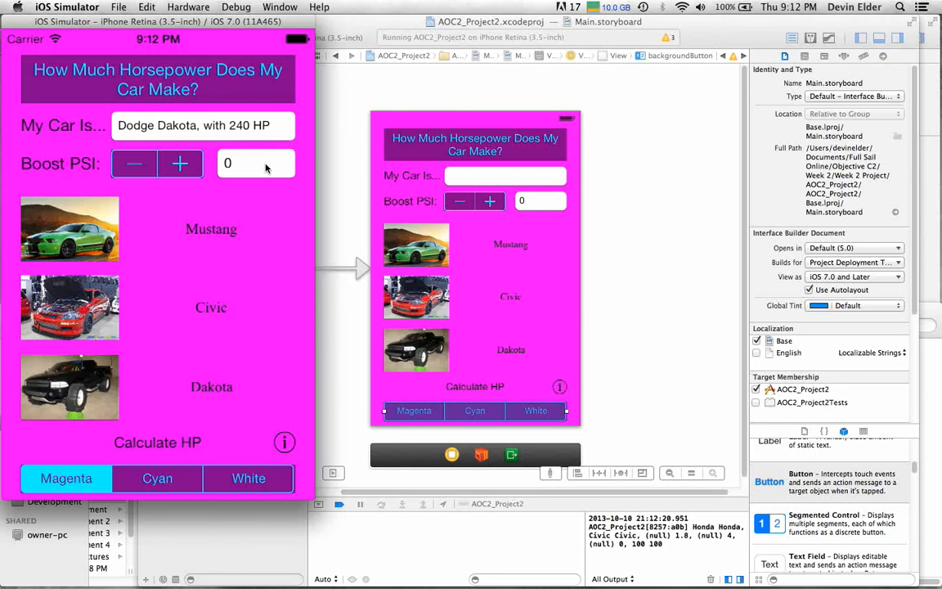
Raise the boost PSI to 3 with the + stepper for the Dodge Dakota.
{"action": "left_click", "coordinate": [179, 163]}
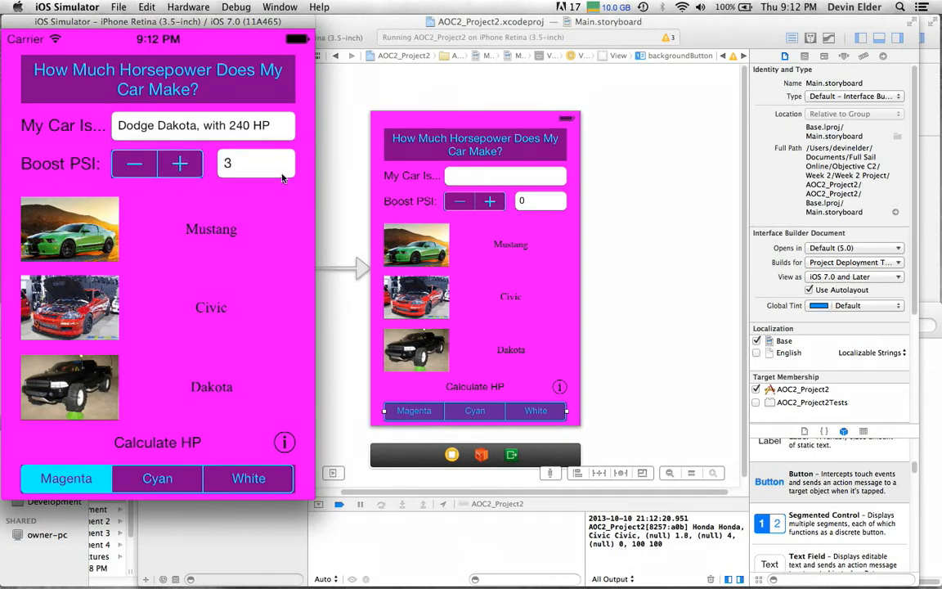
{"action": "mouse_move", "coordinate": [248, 217]}
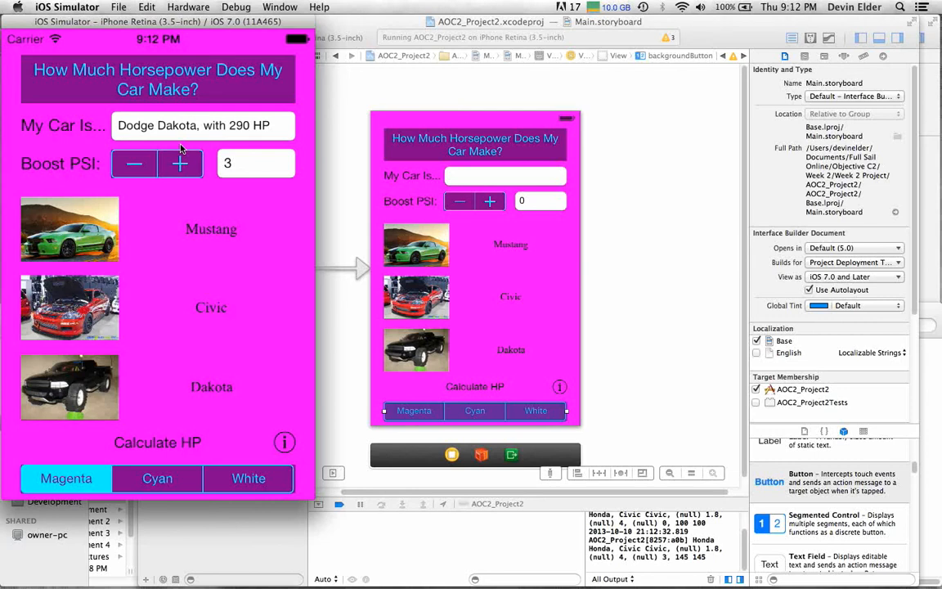
{"action": "left_click", "coordinate": [157, 479]}
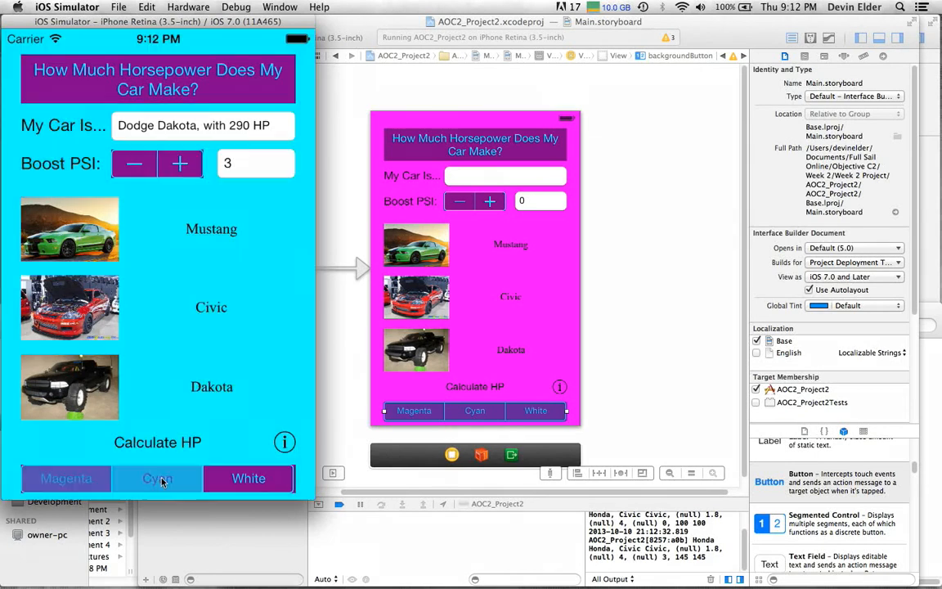
{"action": "left_click", "coordinate": [157, 479]}
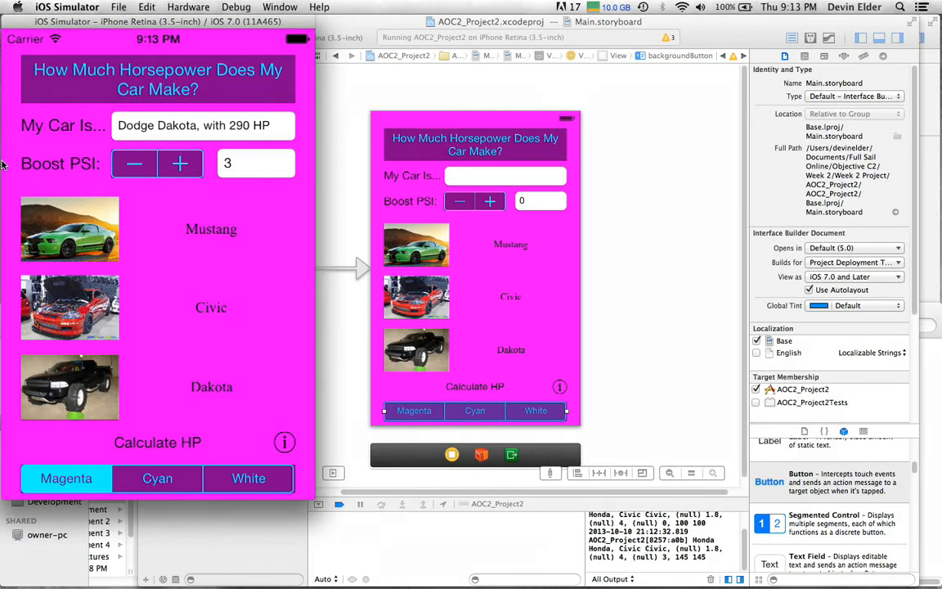
{"action": "mouse_move", "coordinate": [241, 207]}
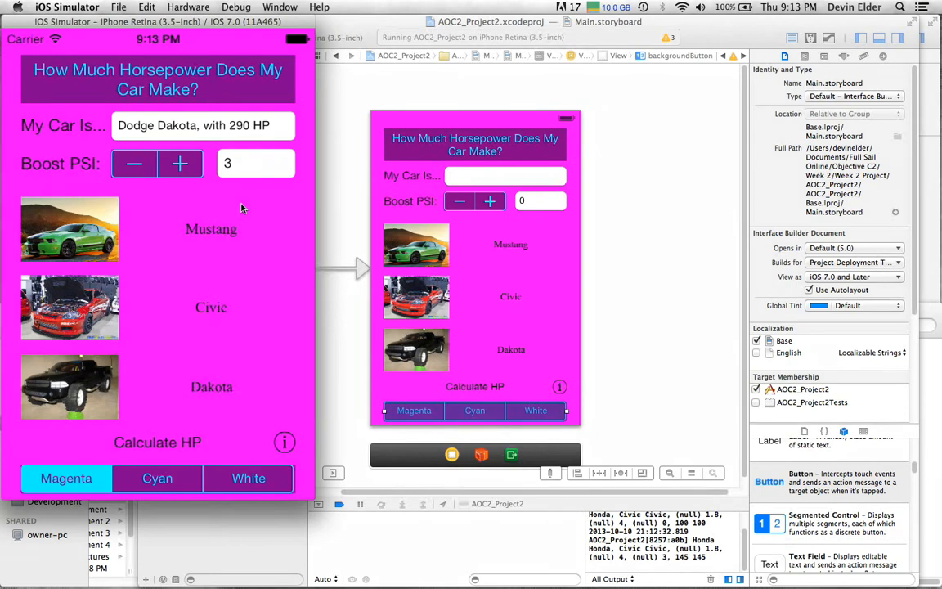
{"action": "mouse_move", "coordinate": [267, 254]}
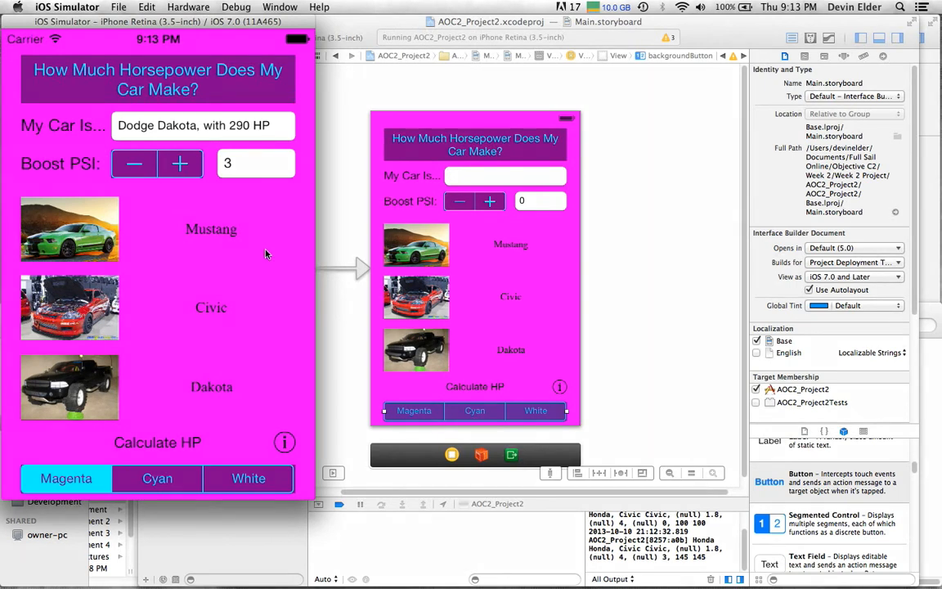
{"action": "mouse_move", "coordinate": [204, 221]}
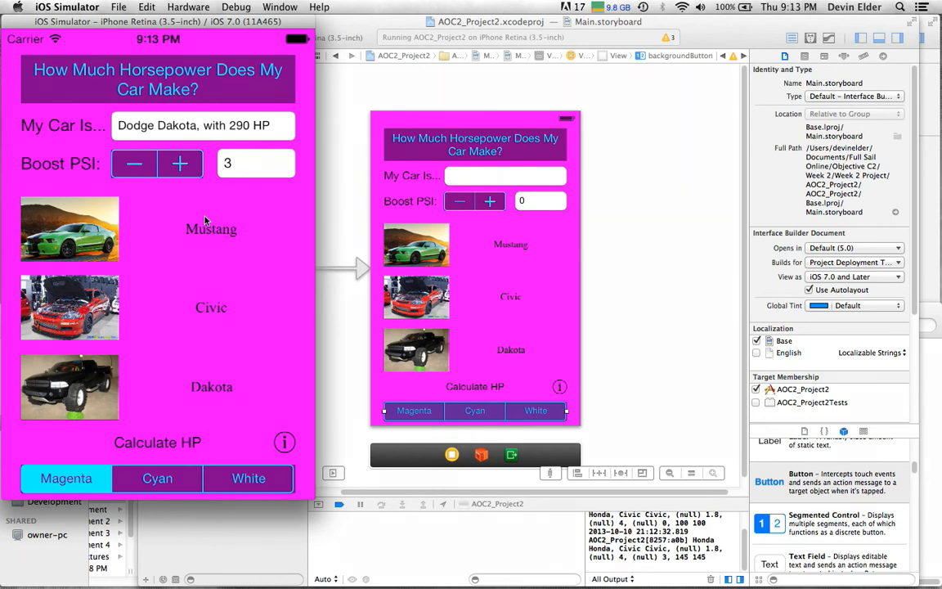
{"action": "mouse_move", "coordinate": [225, 318]}
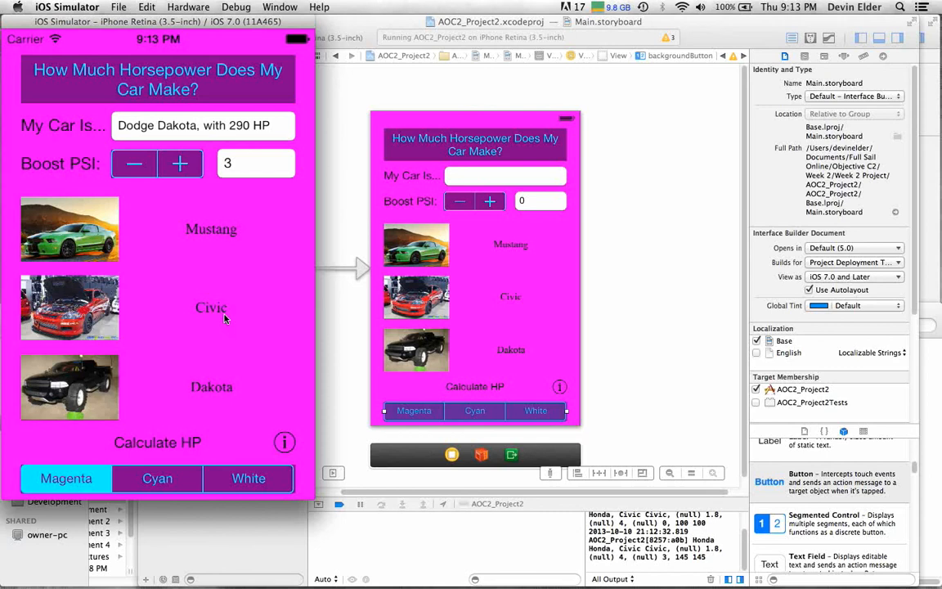
{"action": "mouse_move", "coordinate": [207, 317]}
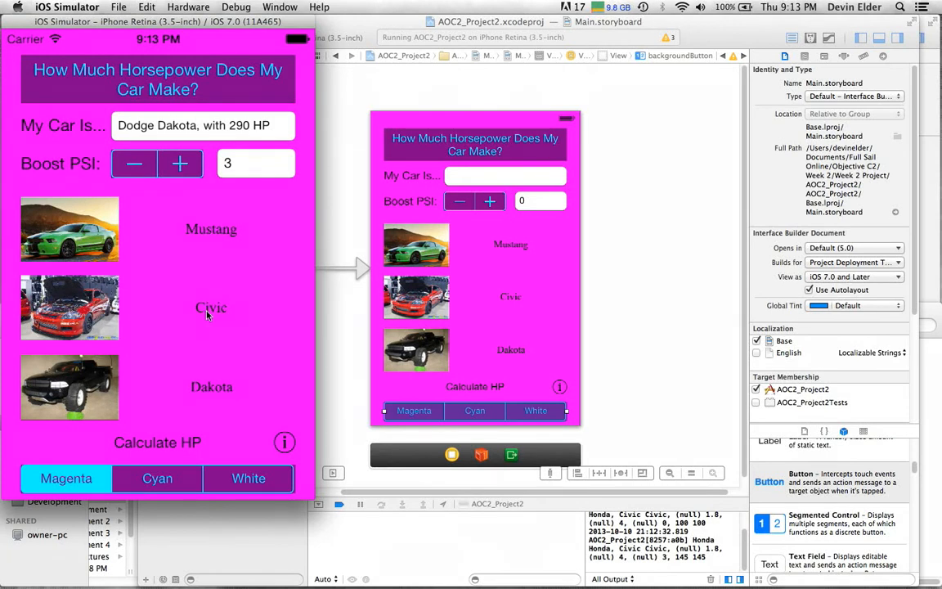
Select the Mustang to show 'Ford Mustang, with 416 HP' at boost 3.
{"action": "left_click", "coordinate": [211, 229]}
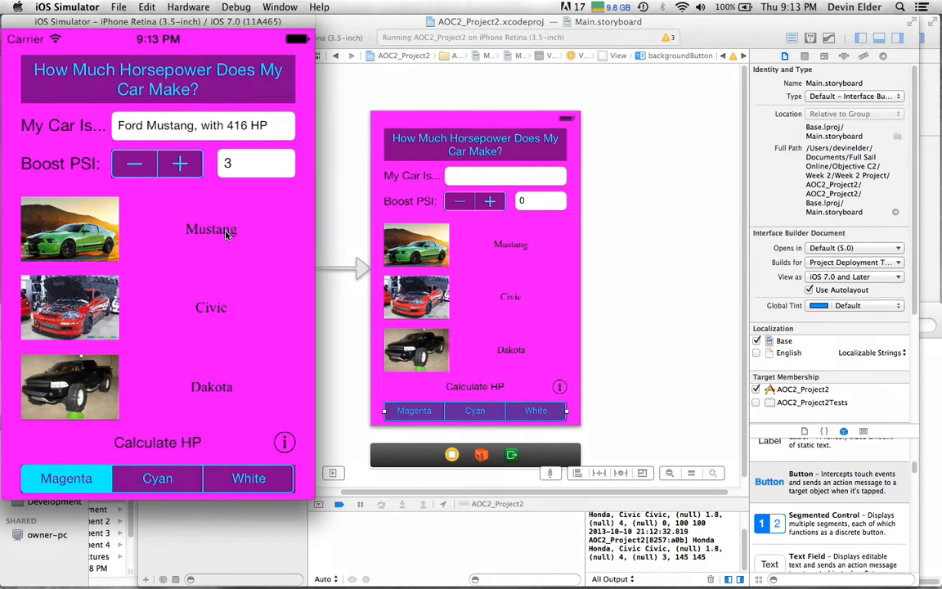
{"action": "mouse_move", "coordinate": [259, 234]}
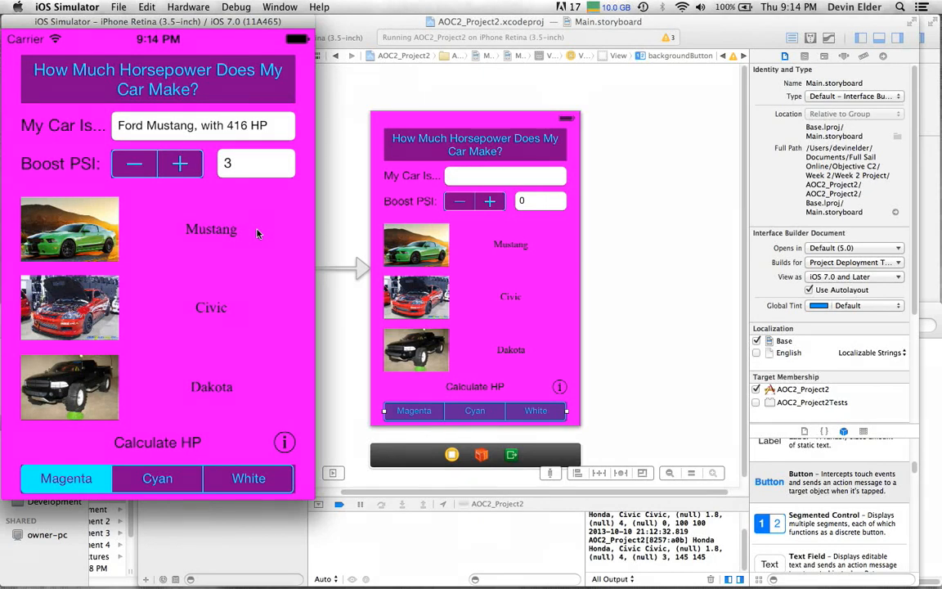
{"action": "mouse_move", "coordinate": [237, 229]}
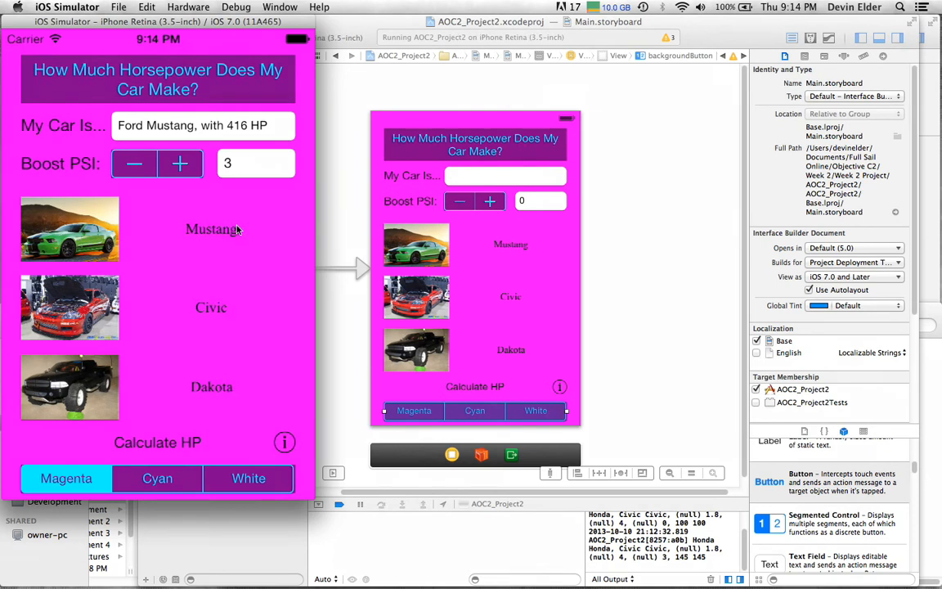